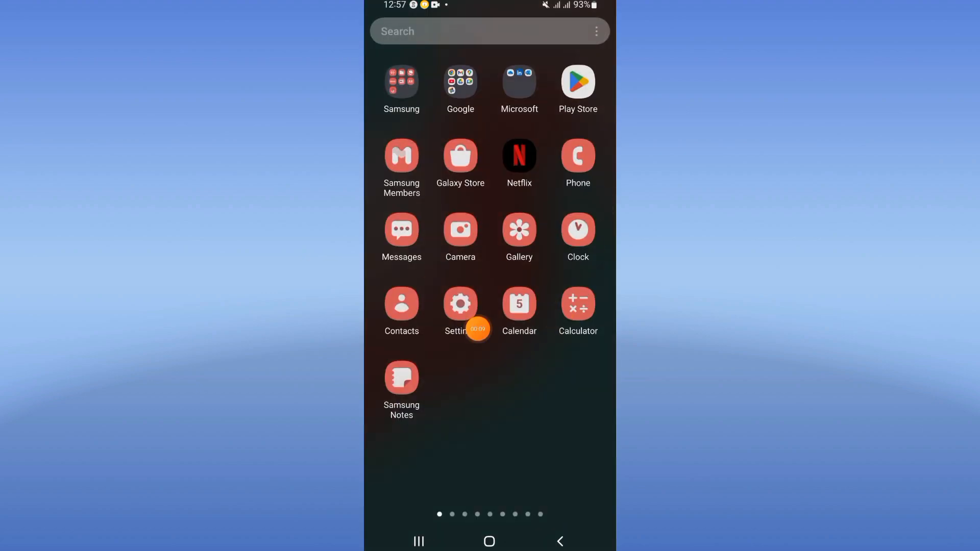
# Locate CamScanner in Settings and clear its cached data from the Storage page.
pyautogui.click(460, 305)
pyautogui.write('ca')
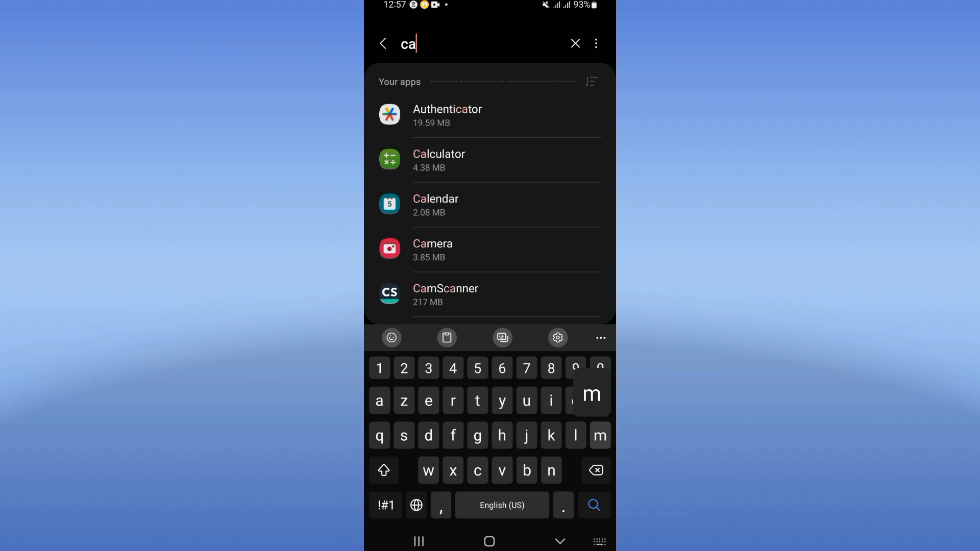
pyautogui.write('m')
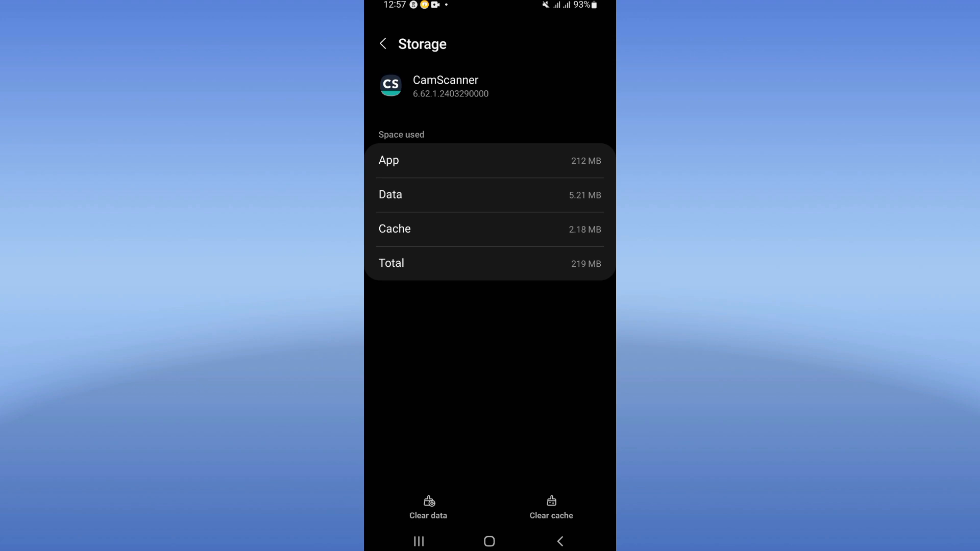
pyautogui.click(551, 508)
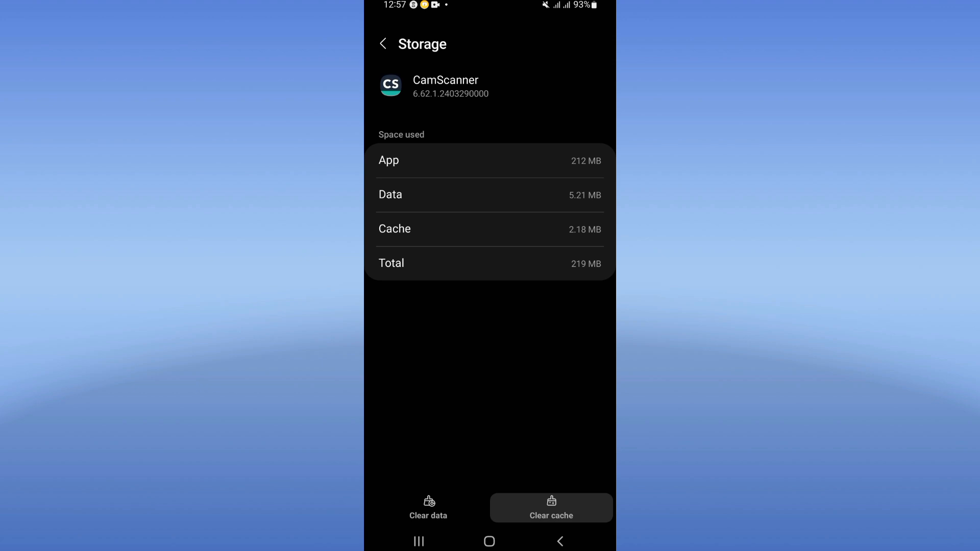
pyautogui.click(383, 42)
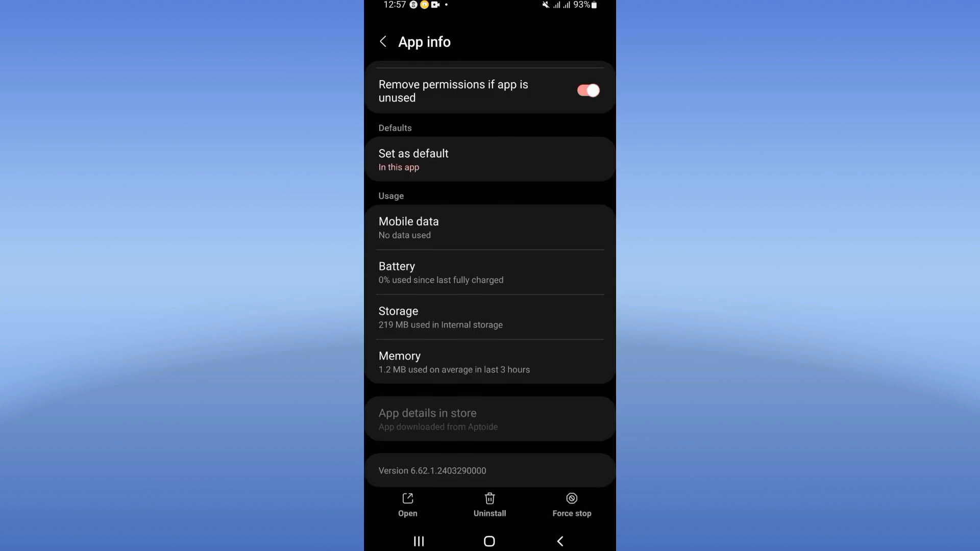
# Force stop CamScanner and confirm the warning with OK.
pyautogui.click(571, 506)
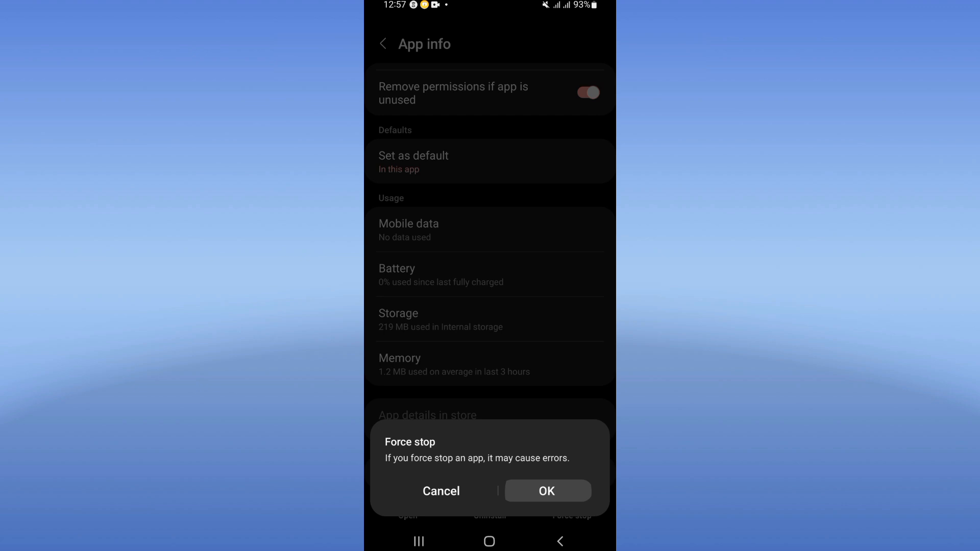
pyautogui.click(441, 491)
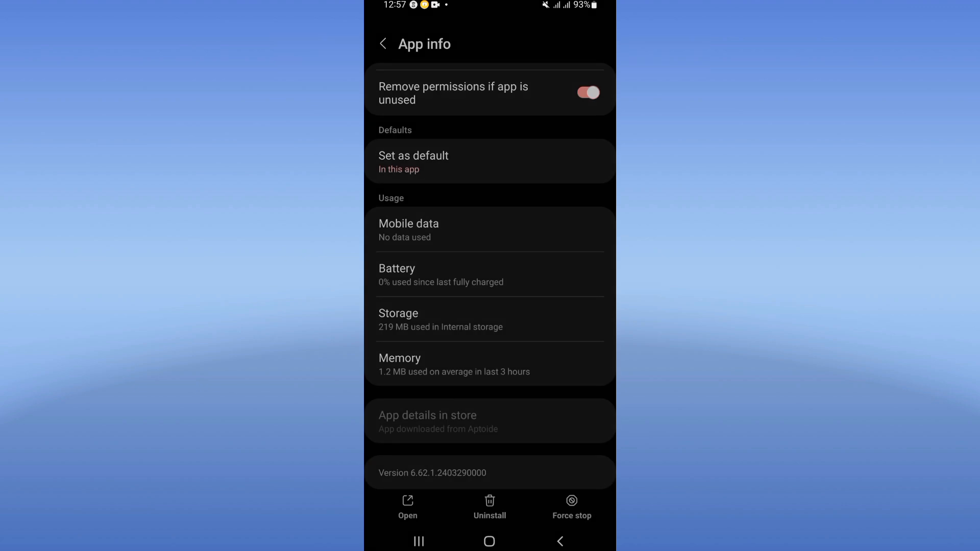